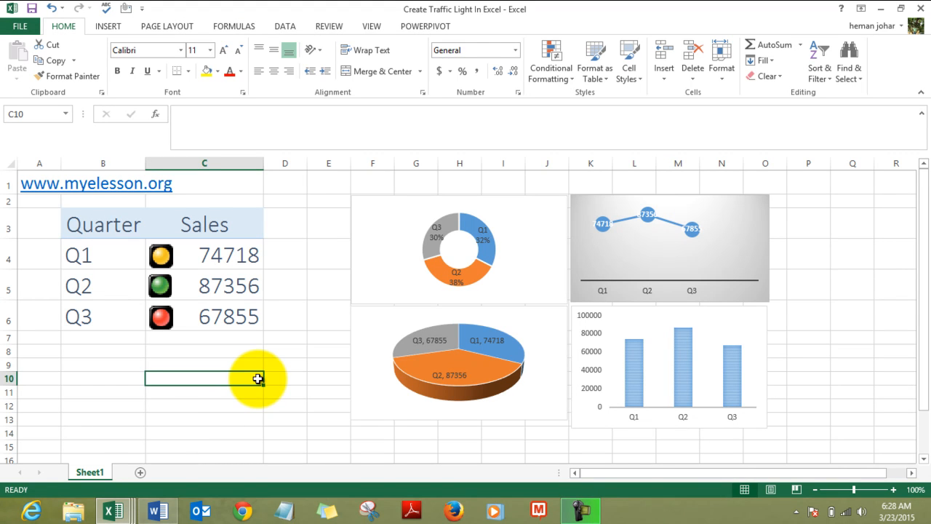
# Click around the Sales cells C4:C6 and nearby worksheet areas to inspect them
pyautogui.click(204, 255)
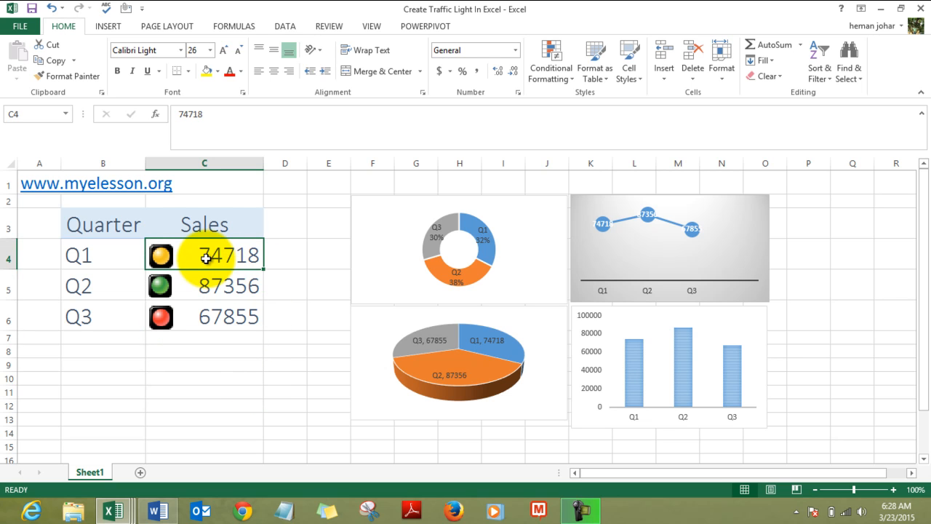
pyautogui.click(203, 336)
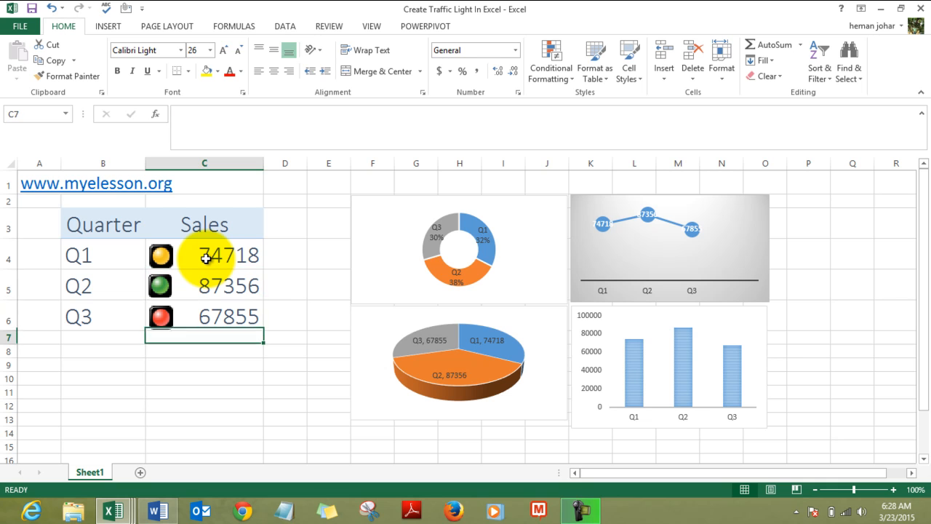
pyautogui.click(103, 224)
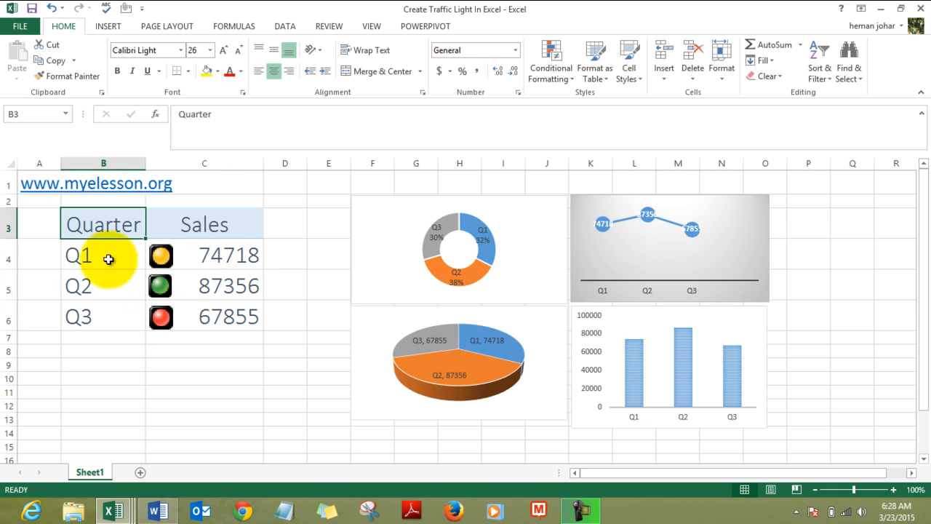
pyautogui.moveTo(214, 255)
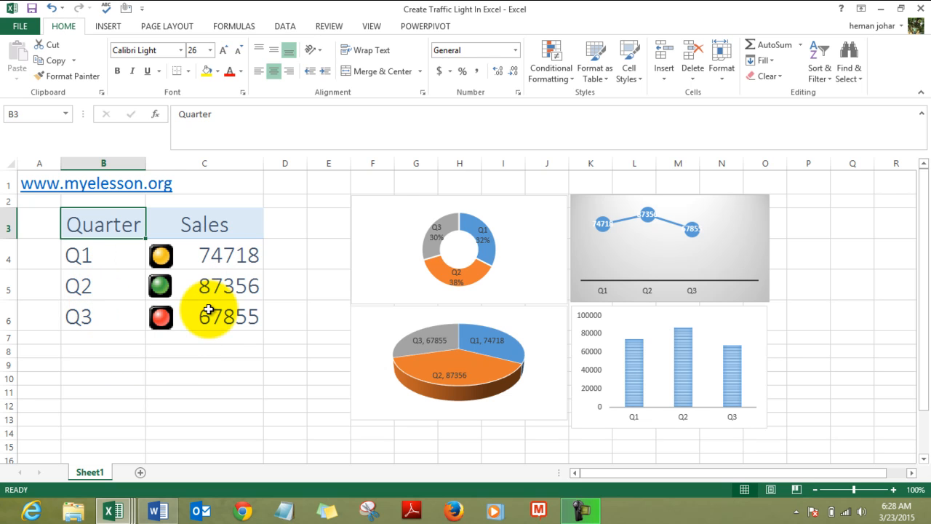
pyautogui.moveTo(484, 244)
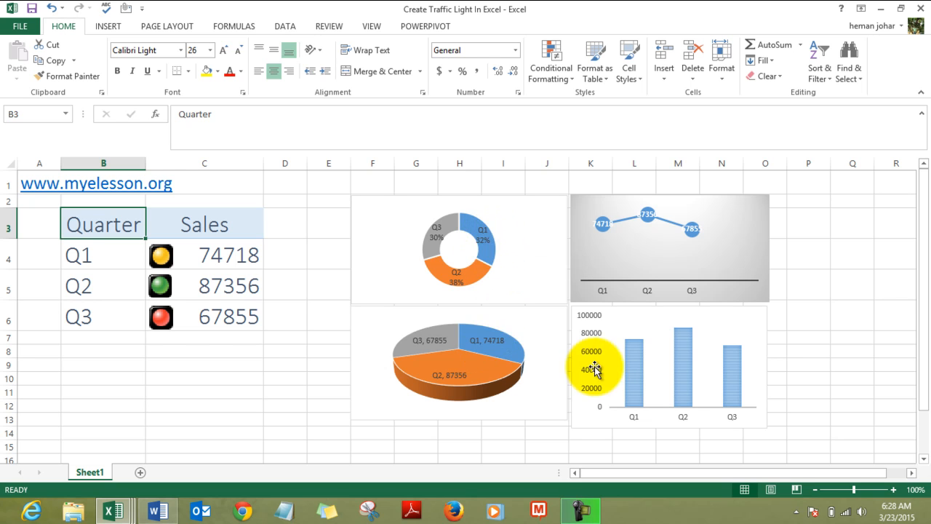
pyautogui.click(666, 248)
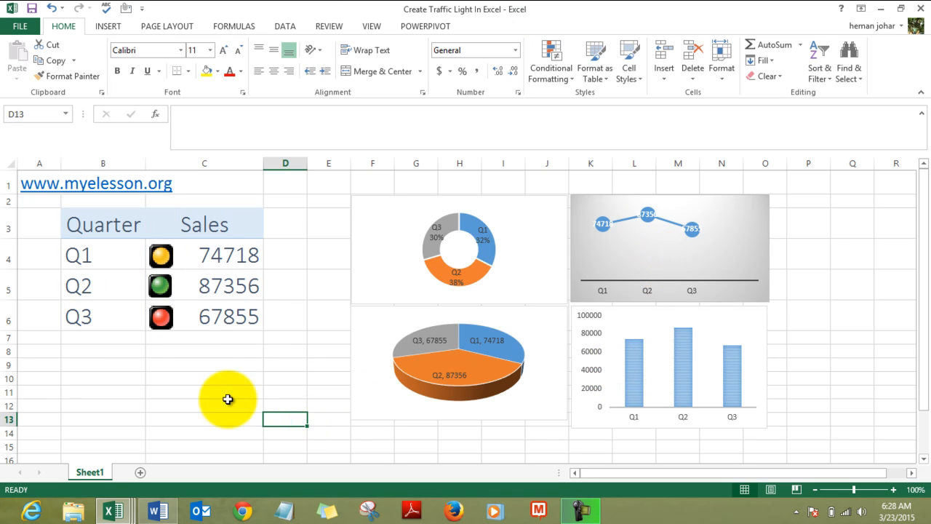
pyautogui.click(203, 285)
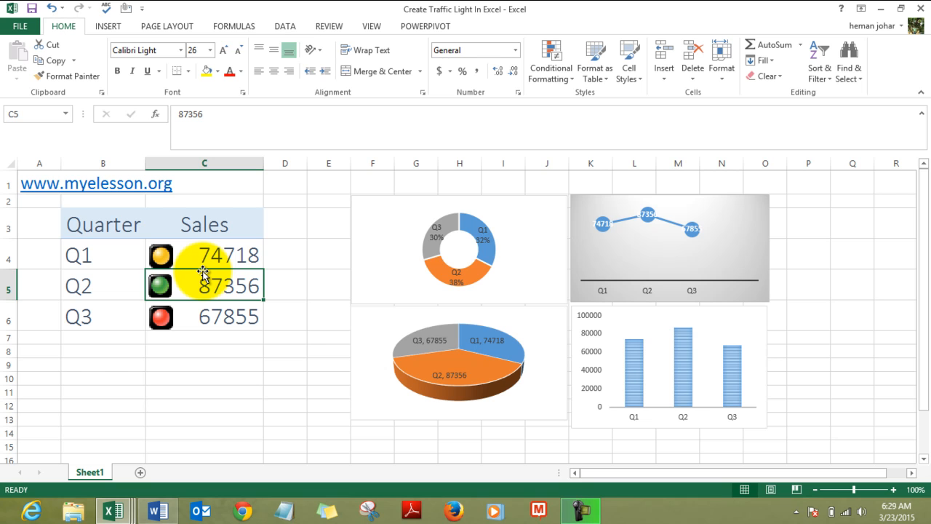
pyautogui.click(204, 255)
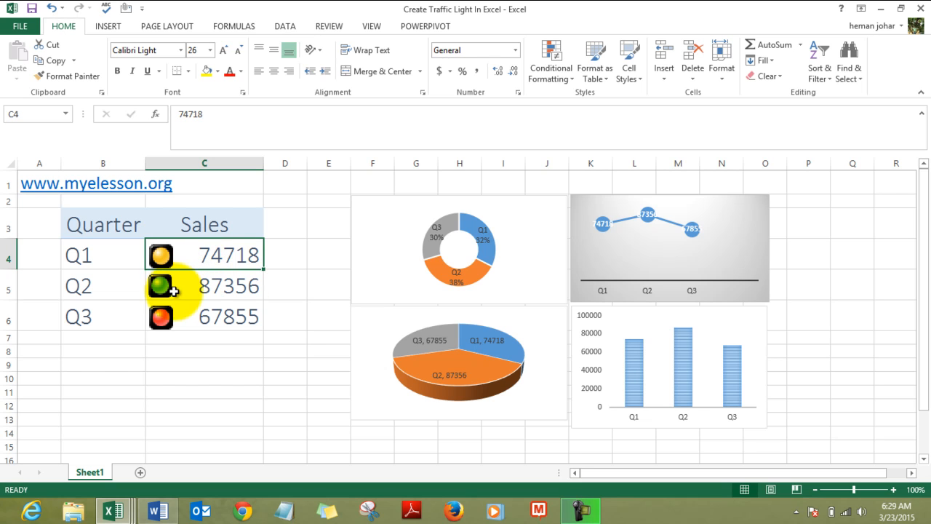
pyautogui.moveTo(169, 298)
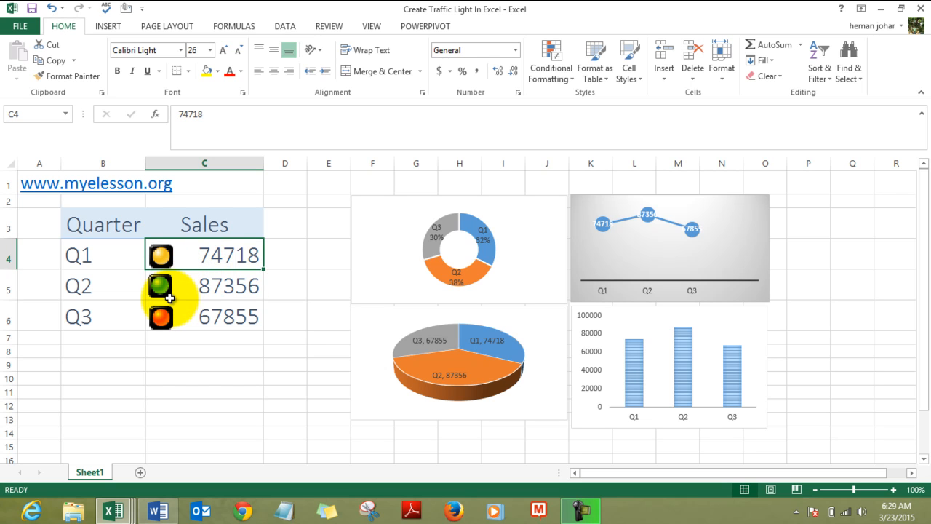
pyautogui.click(227, 285)
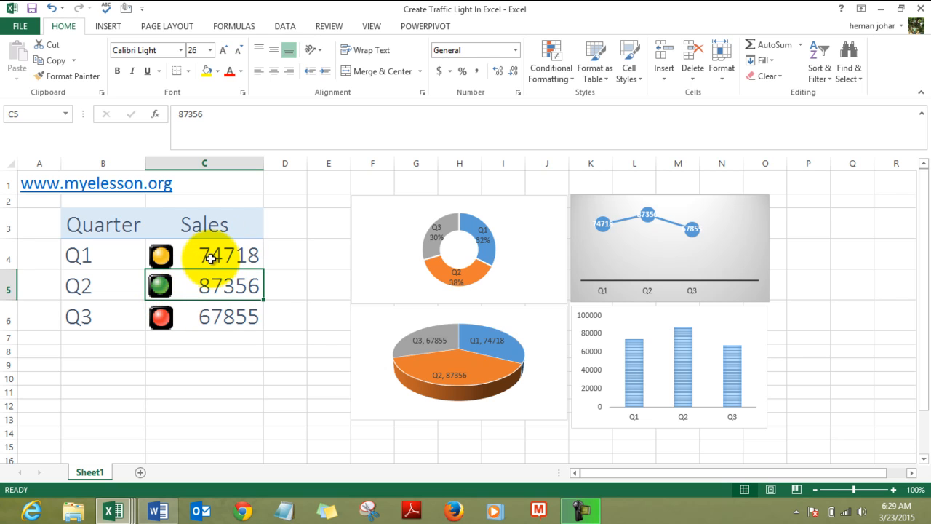
pyautogui.click(214, 317)
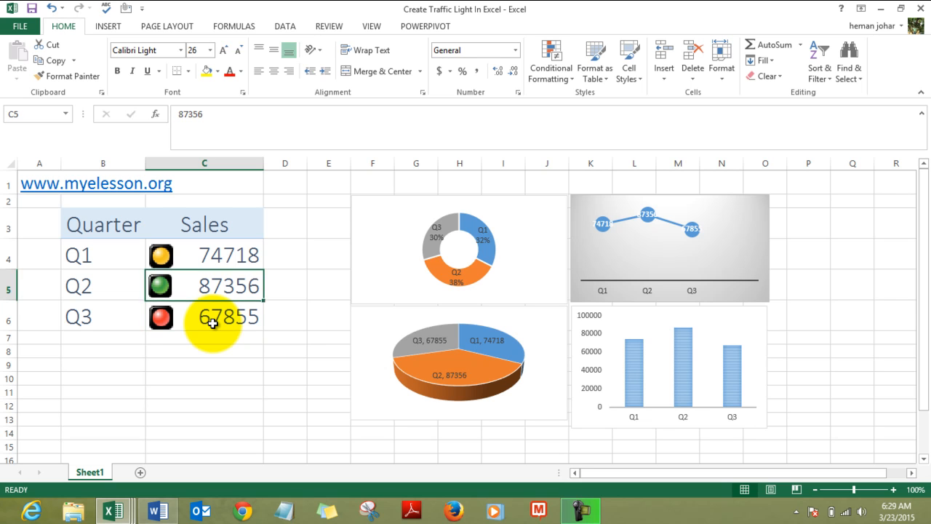
pyautogui.click(203, 255)
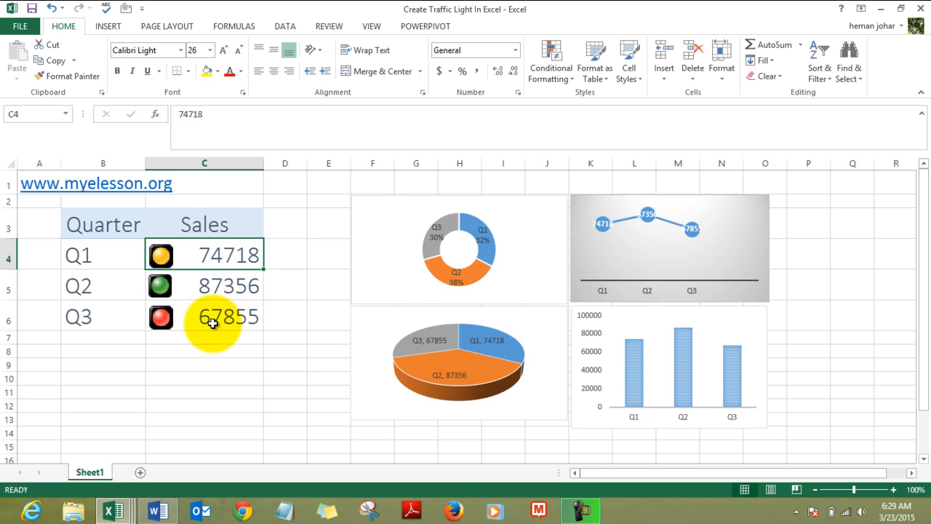
# Clear the conditional formatting rules from the Sales figures C4:C6, removing the icons
pyautogui.moveTo(204, 255); pyautogui.dragTo(204, 316)
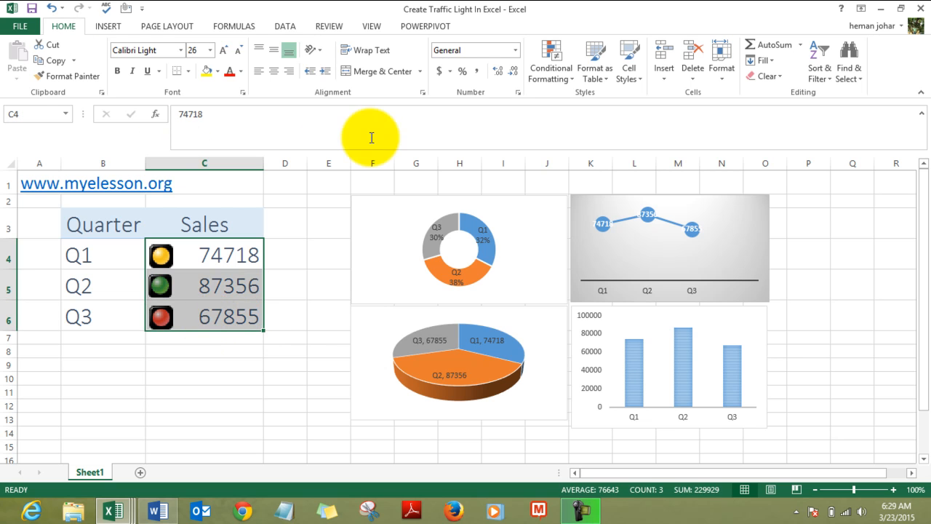
pyautogui.click(551, 61)
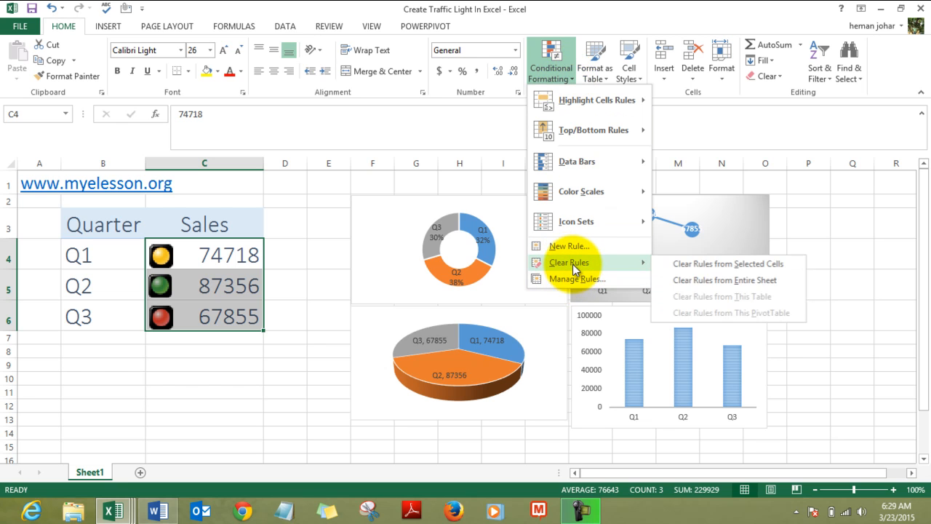
pyautogui.click(728, 263)
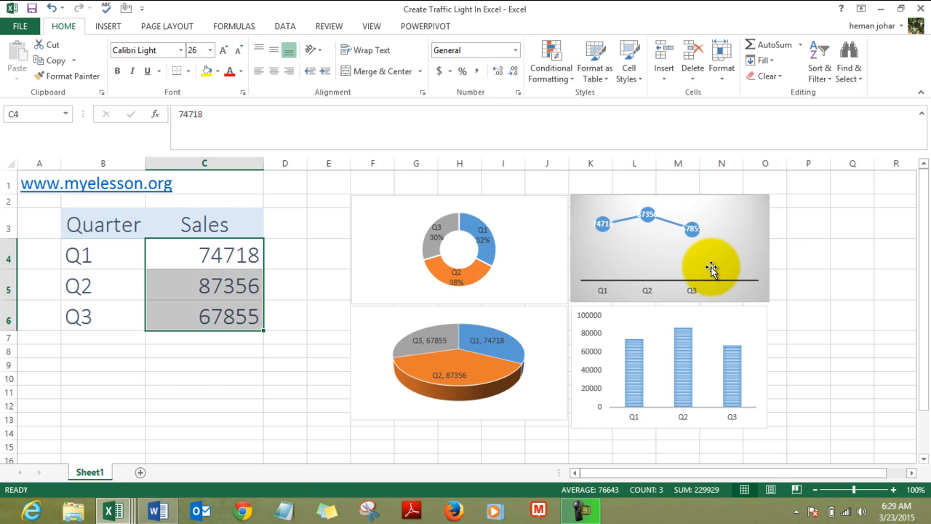
pyautogui.click(459, 361)
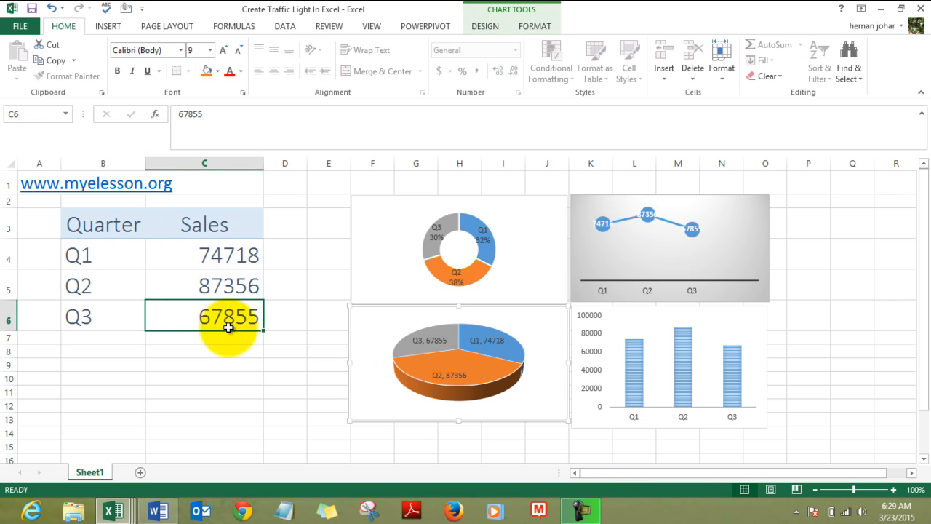
# Reselect Sales figures C4:C6 and bring up the Conditional Formatting menu
pyautogui.moveTo(229, 255); pyautogui.dragTo(229, 317)
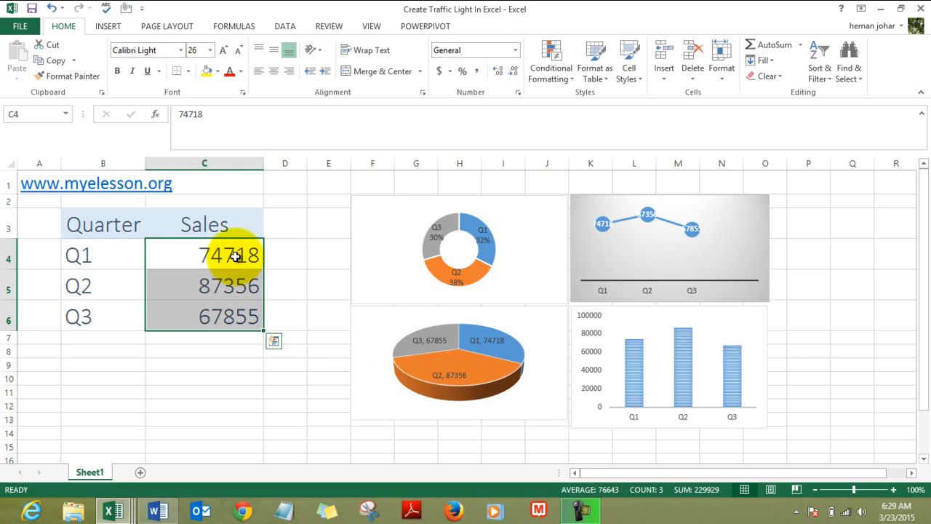
pyautogui.moveTo(205, 221)
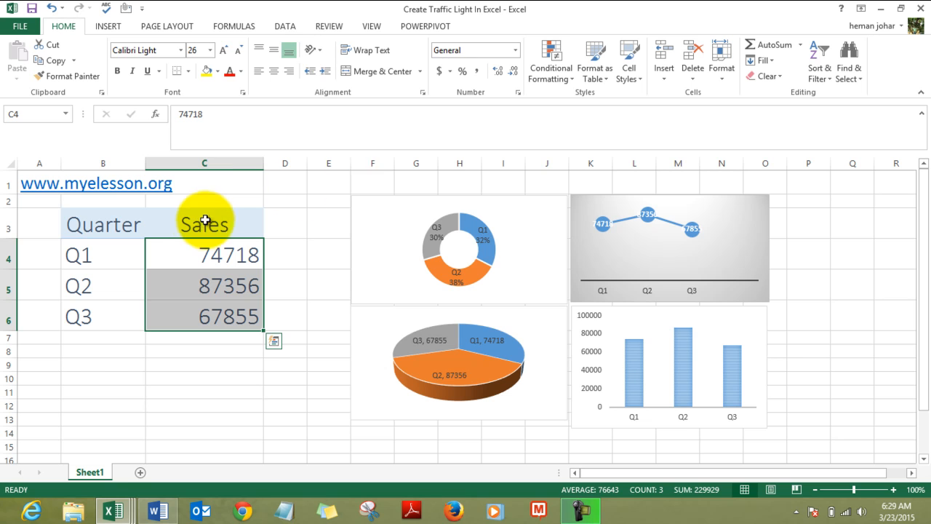
pyautogui.moveTo(551, 61)
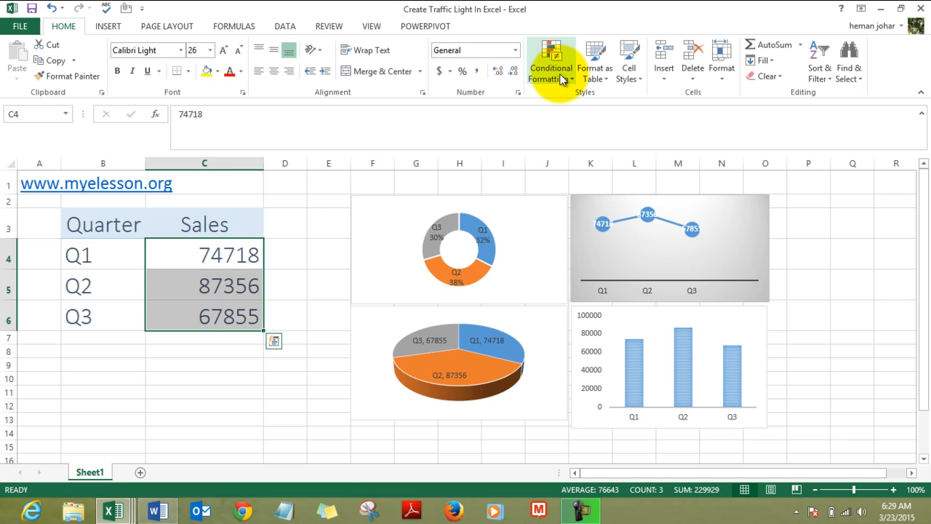
pyautogui.click(550, 59)
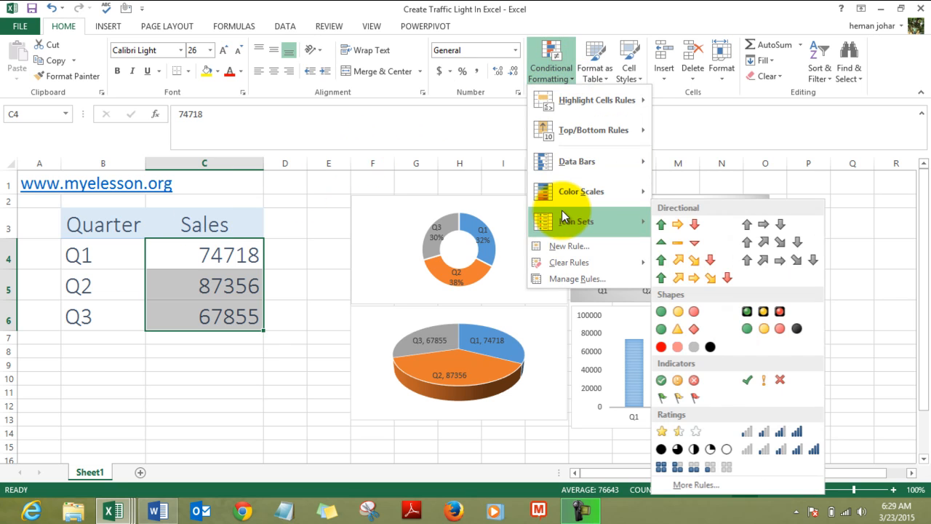
# Preview arrows, signs and box ratings, then apply 3 Traffic Lights (Rimmed) to C4:C6
pyautogui.click(746, 312)
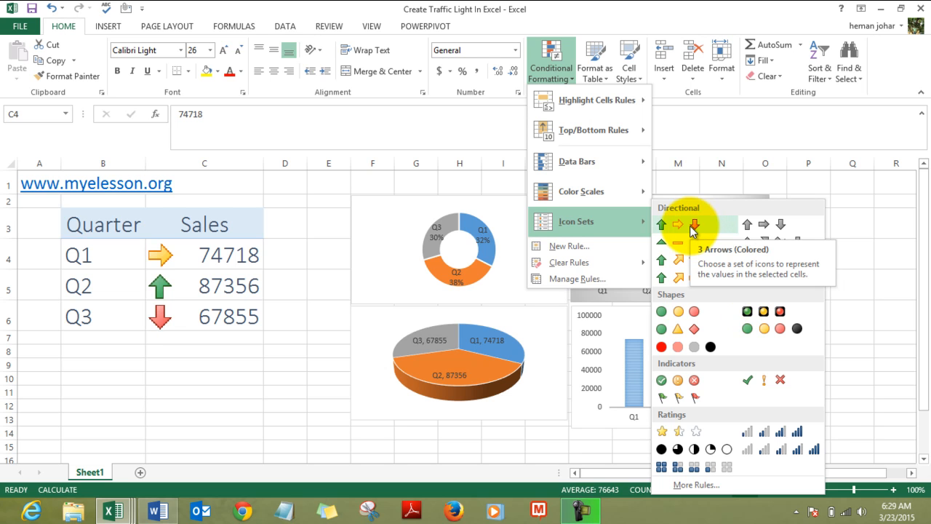
pyautogui.click(678, 311)
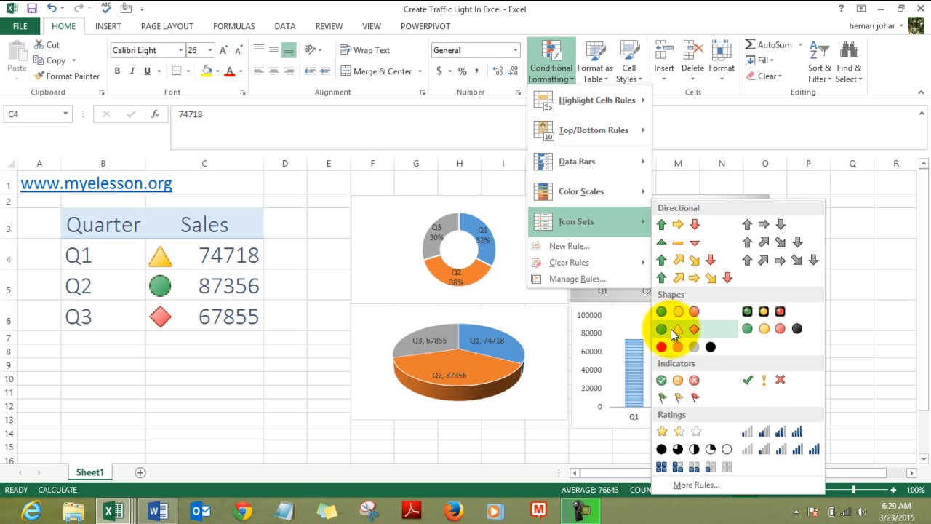
pyautogui.moveTo(675, 328)
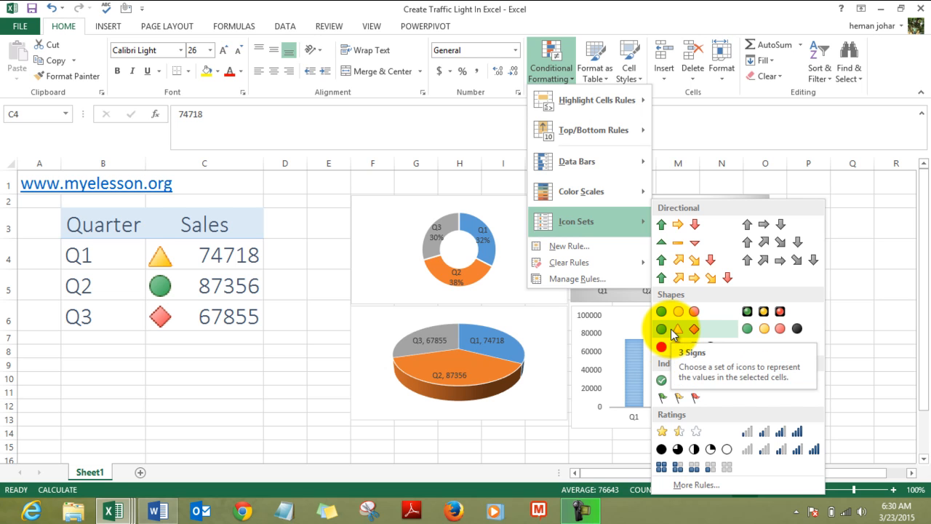
pyautogui.click(676, 380)
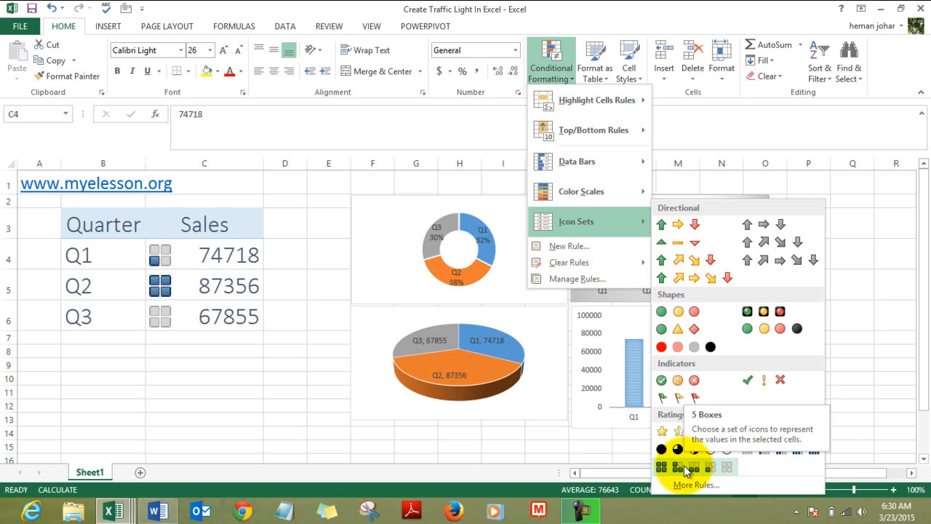
pyautogui.click(748, 311)
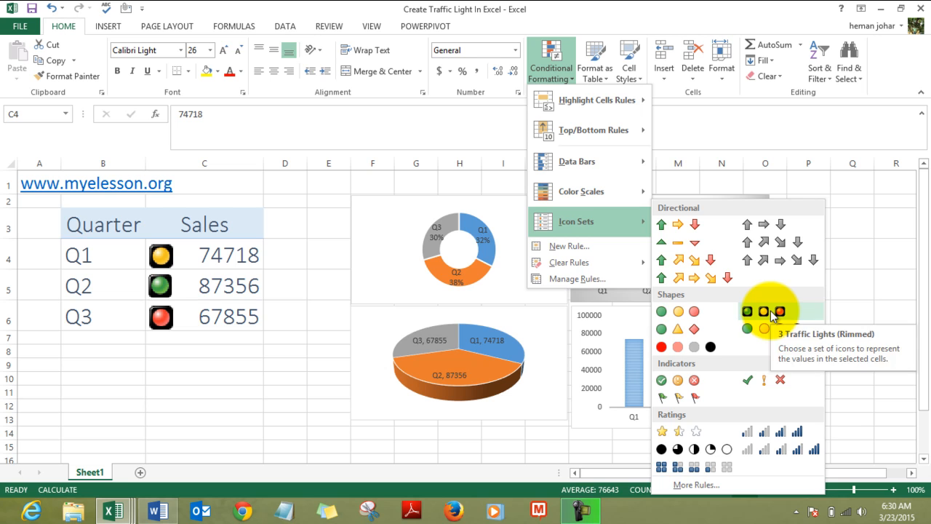
pyautogui.click(763, 311)
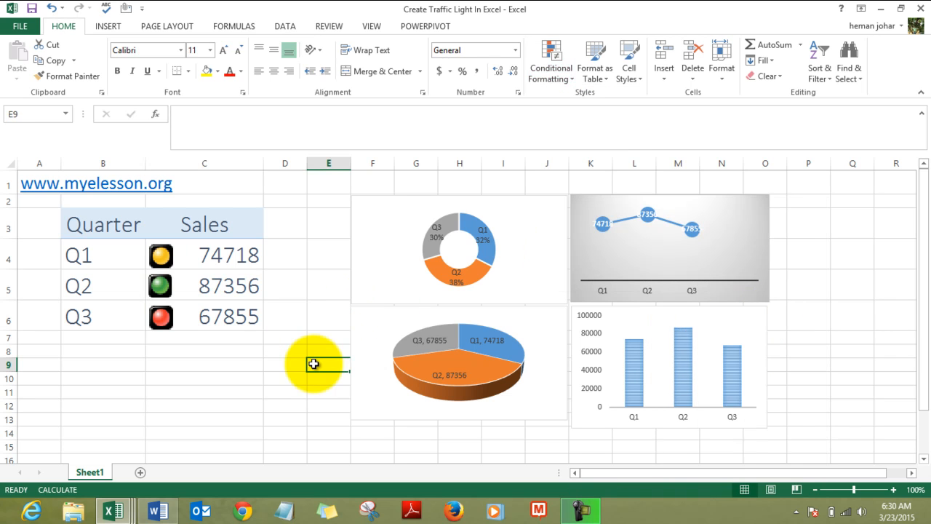
pyautogui.moveTo(359, 272)
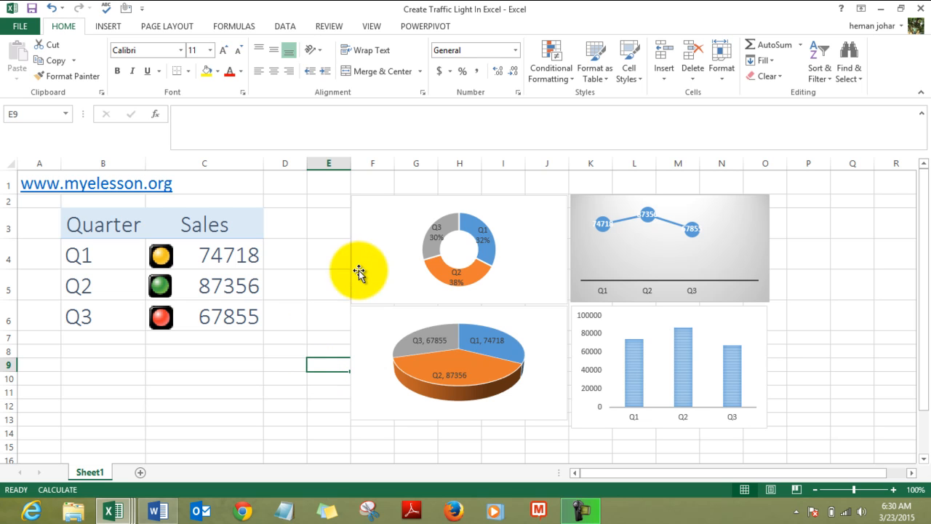
pyautogui.moveTo(680, 261)
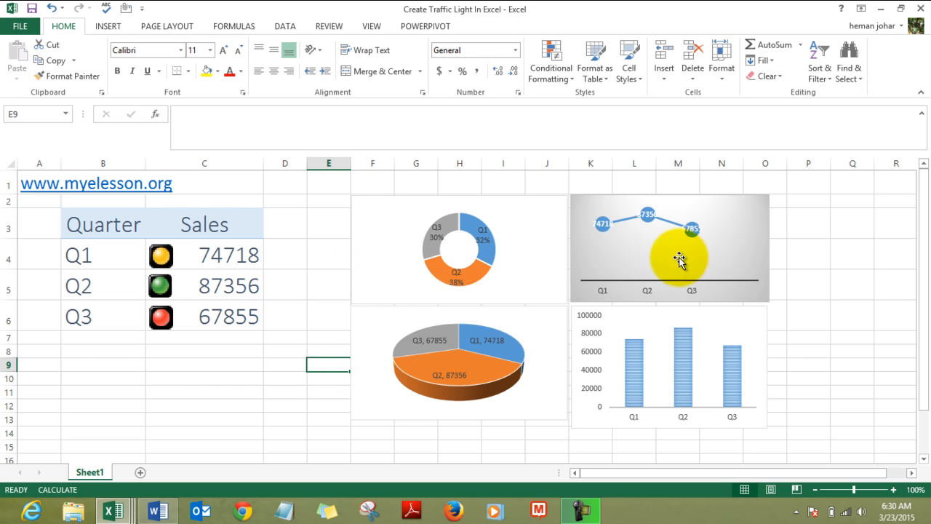
pyautogui.moveTo(538, 356)
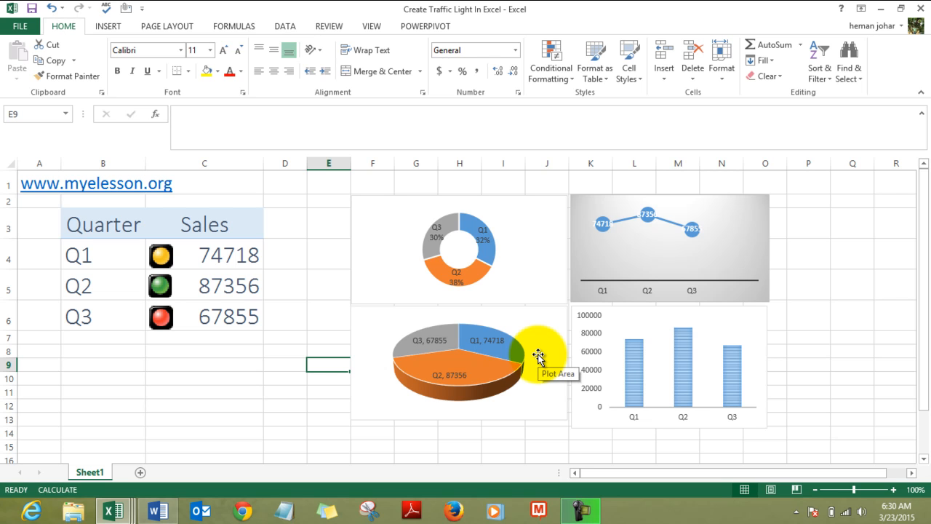
pyautogui.moveTo(651, 256)
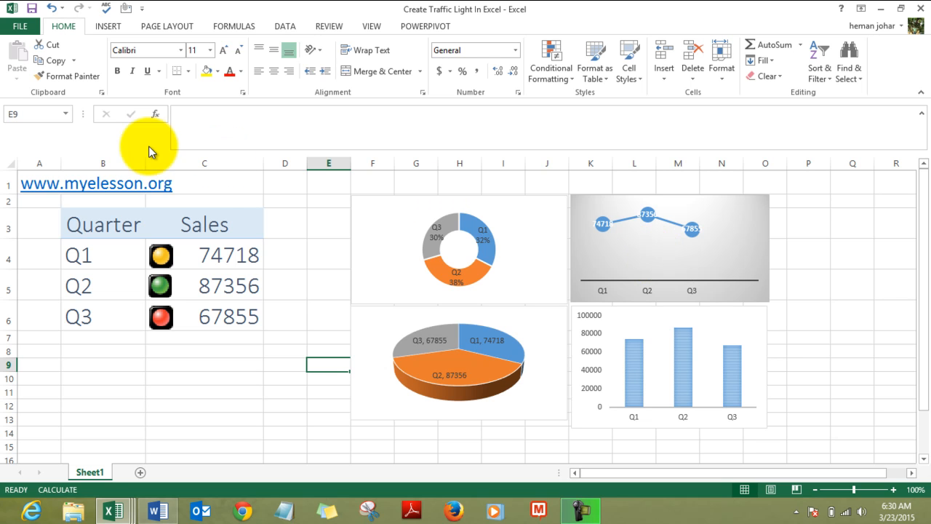
pyautogui.moveTo(205, 195)
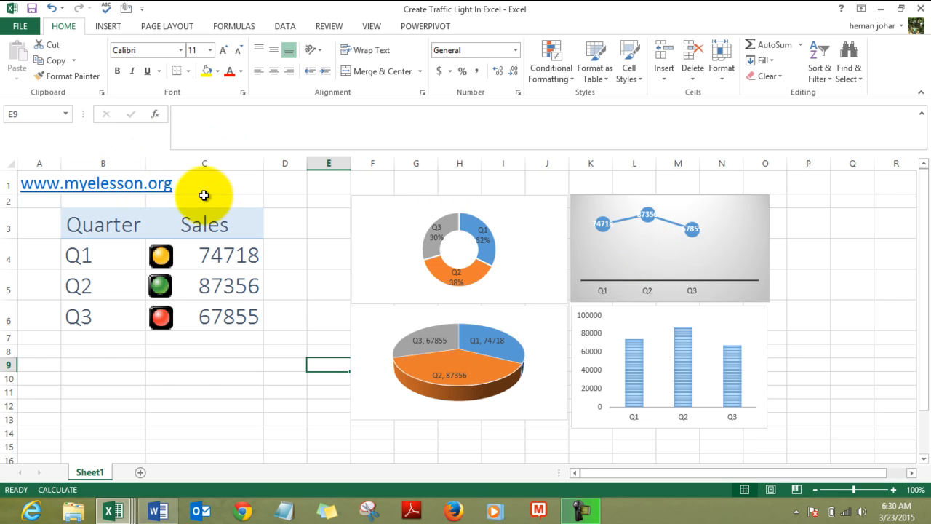
pyautogui.moveTo(372, 279)
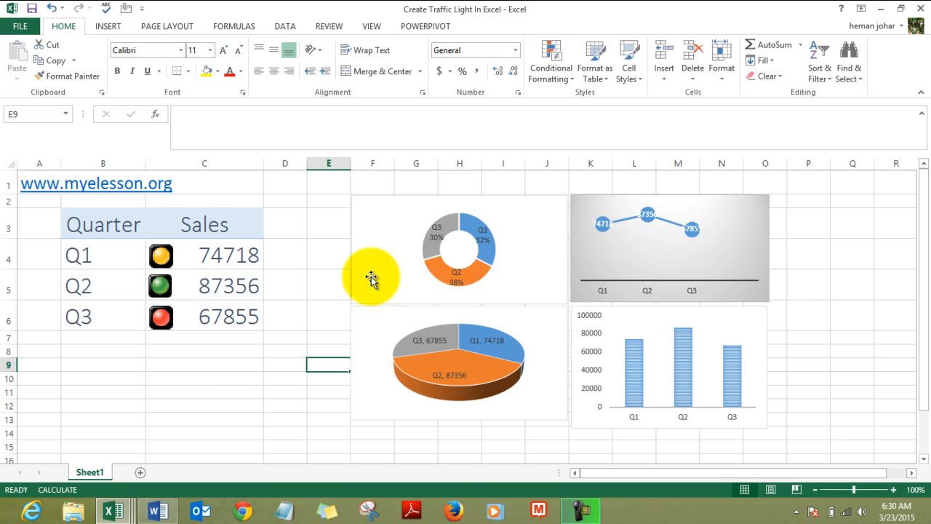
pyautogui.moveTo(173, 372)
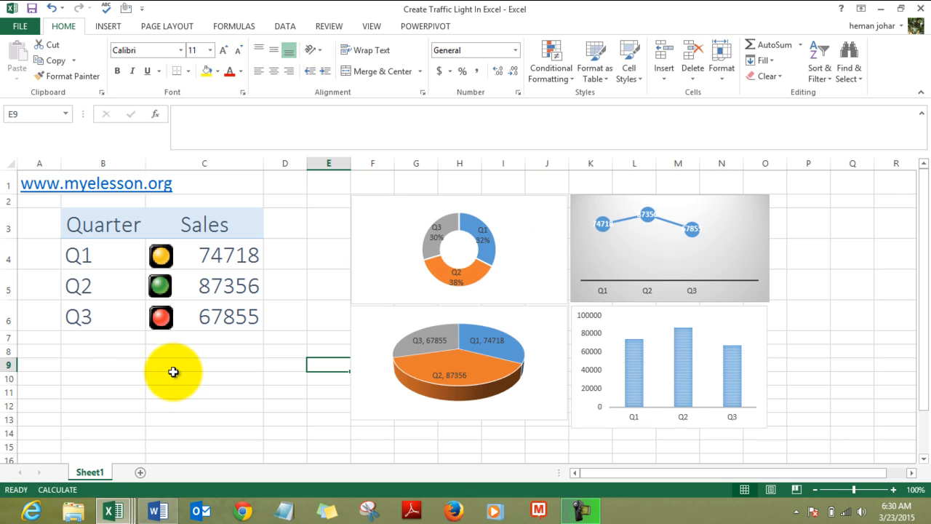